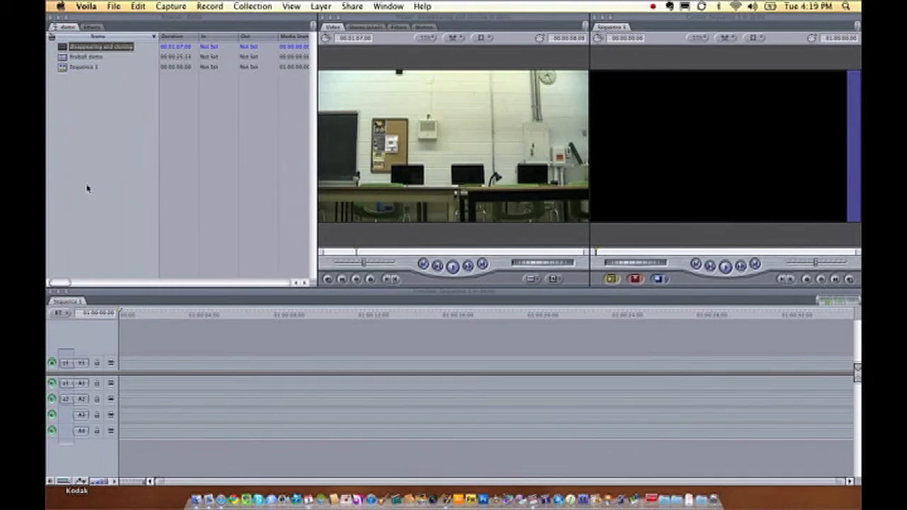
{"action": "mouse_move", "coordinate": [75, 79]}
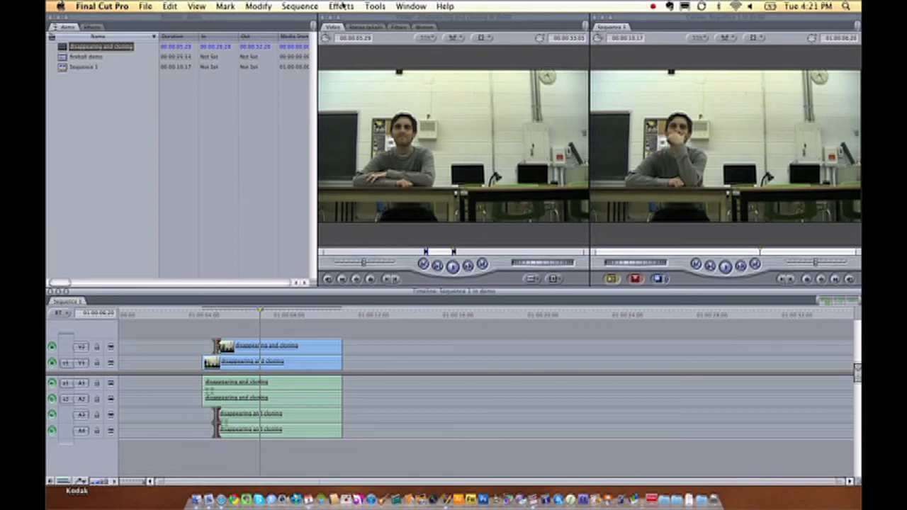
Bring up the Effects menu to add a cross dissolve at the start of the V2 clip
{"action": "left_click", "coordinate": [340, 6]}
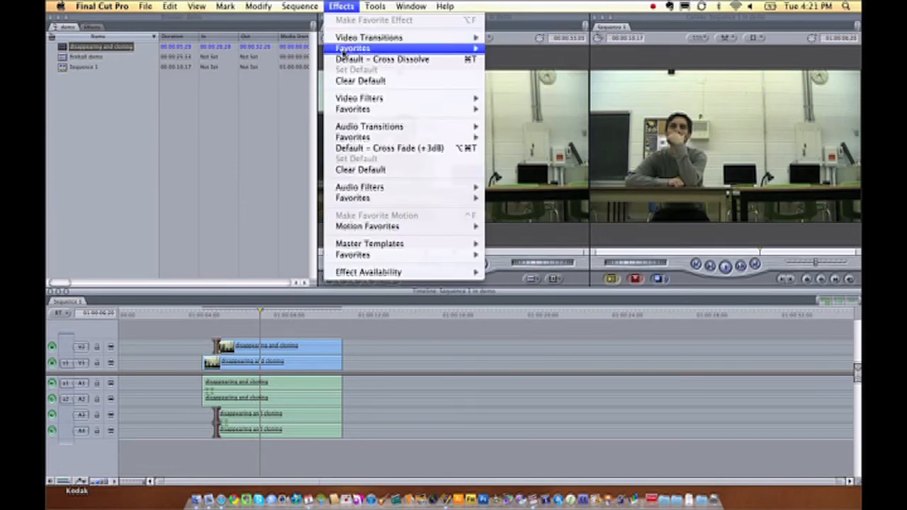
{"action": "mouse_move", "coordinate": [368, 37]}
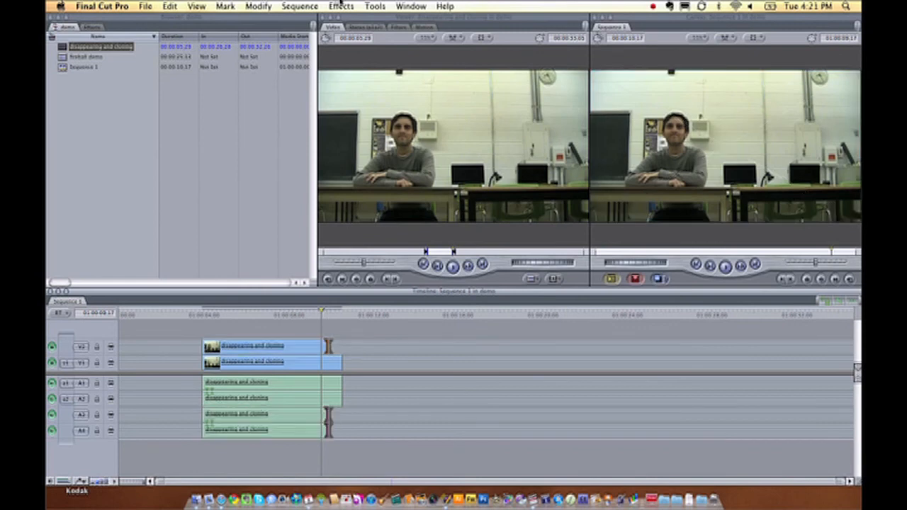
Bring up the Effects menu again for the dissolve at the end of the V2 clip
{"action": "left_click", "coordinate": [340, 5]}
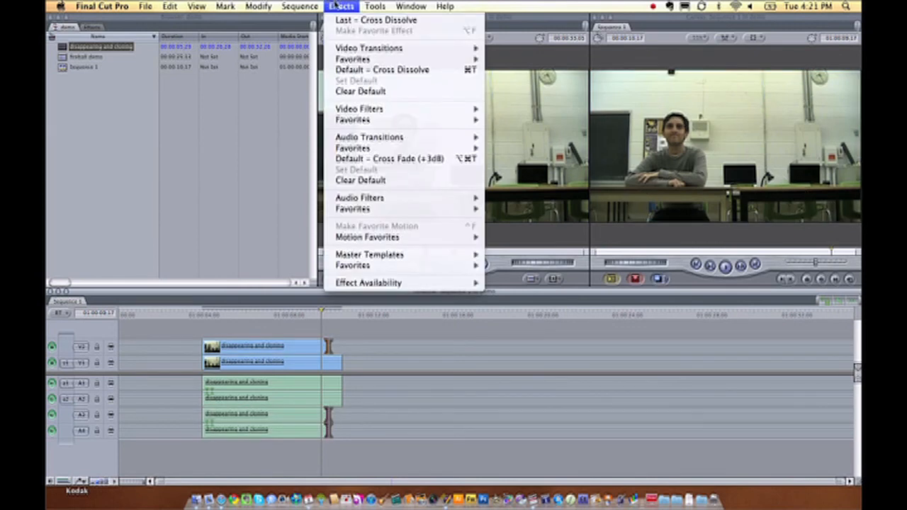
{"action": "mouse_move", "coordinate": [368, 48]}
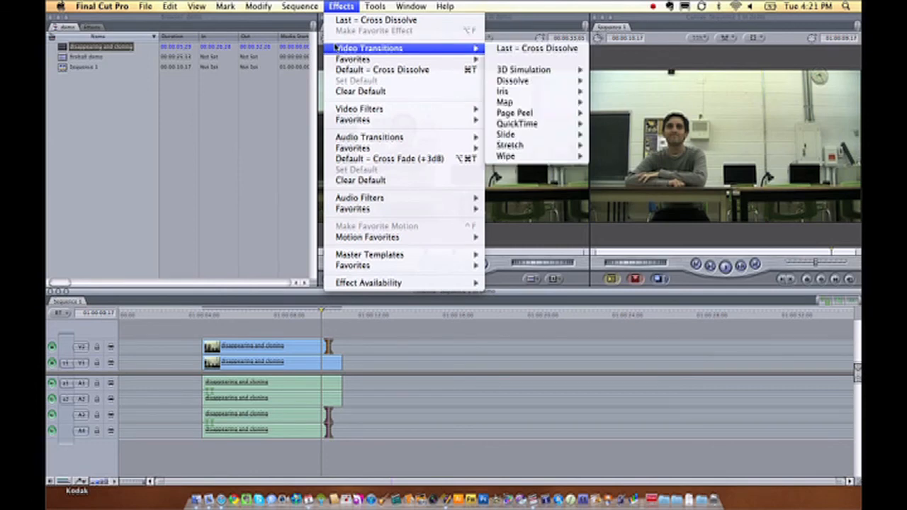